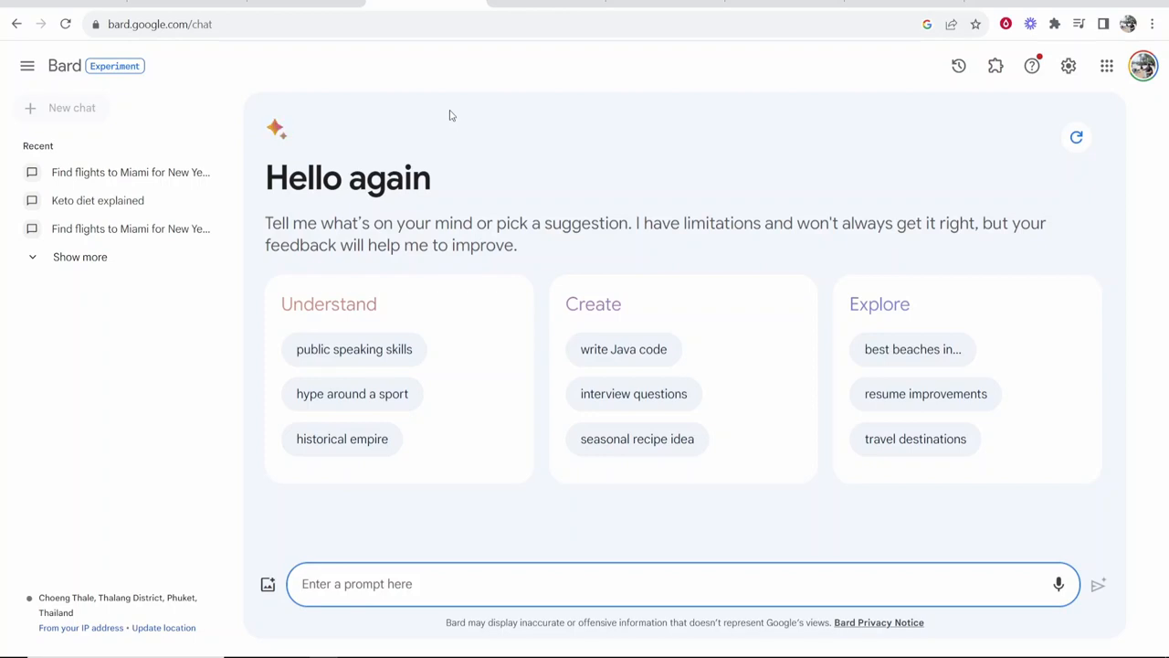
pyautogui.moveTo(209, 153)
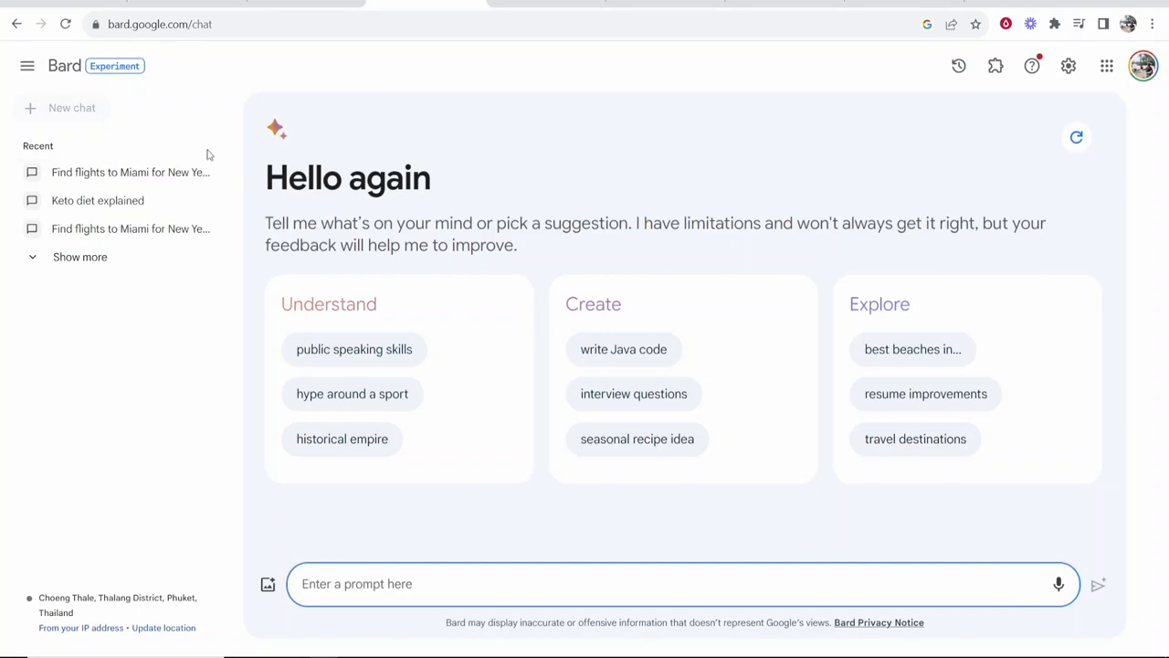
pyautogui.moveTo(228, 173)
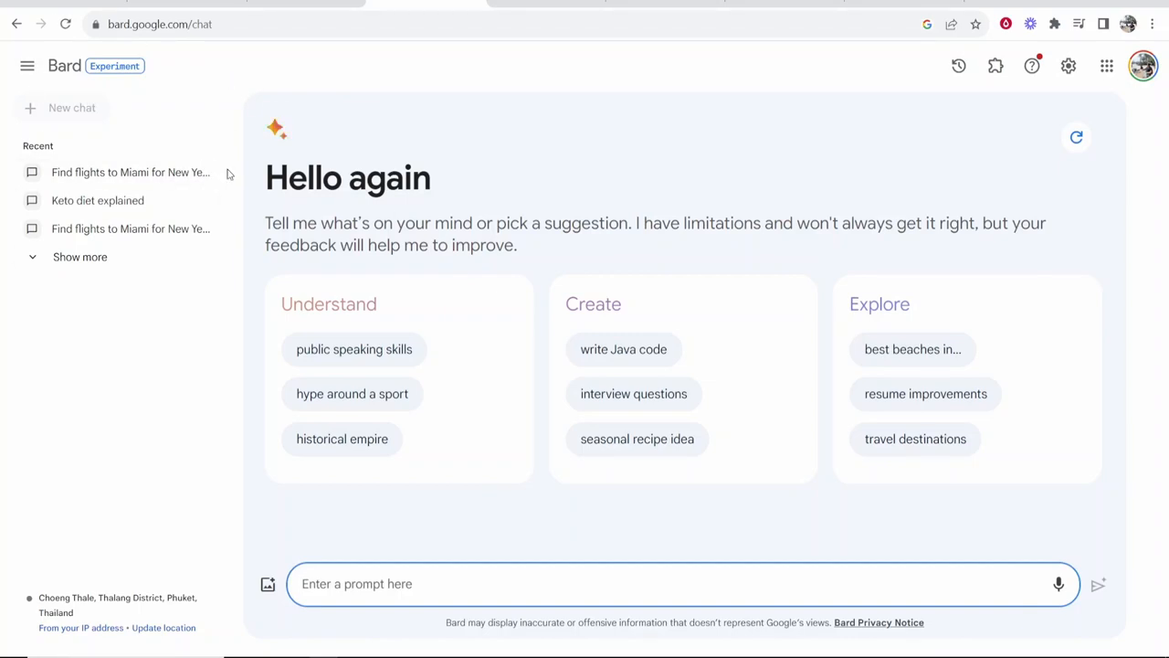
pyautogui.moveTo(318, 74)
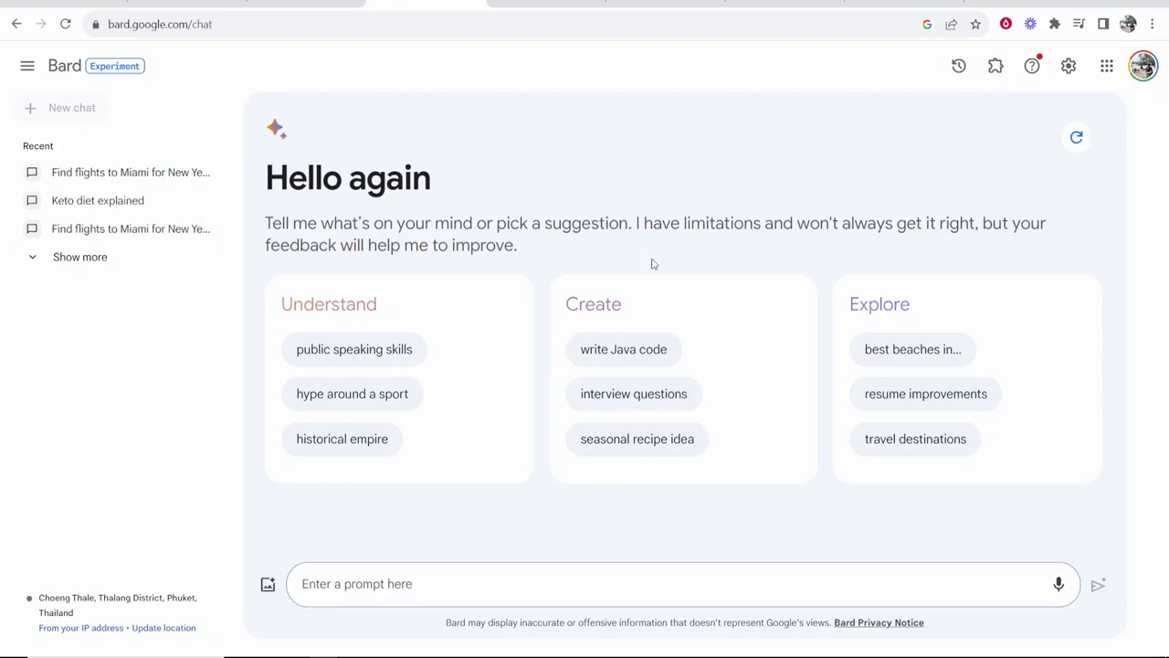
# Browse Bard's extension cards (Flights, Hotels, Maps, YouTube on, Workspace off) and return to a fresh chat.
pyautogui.click(994, 66)
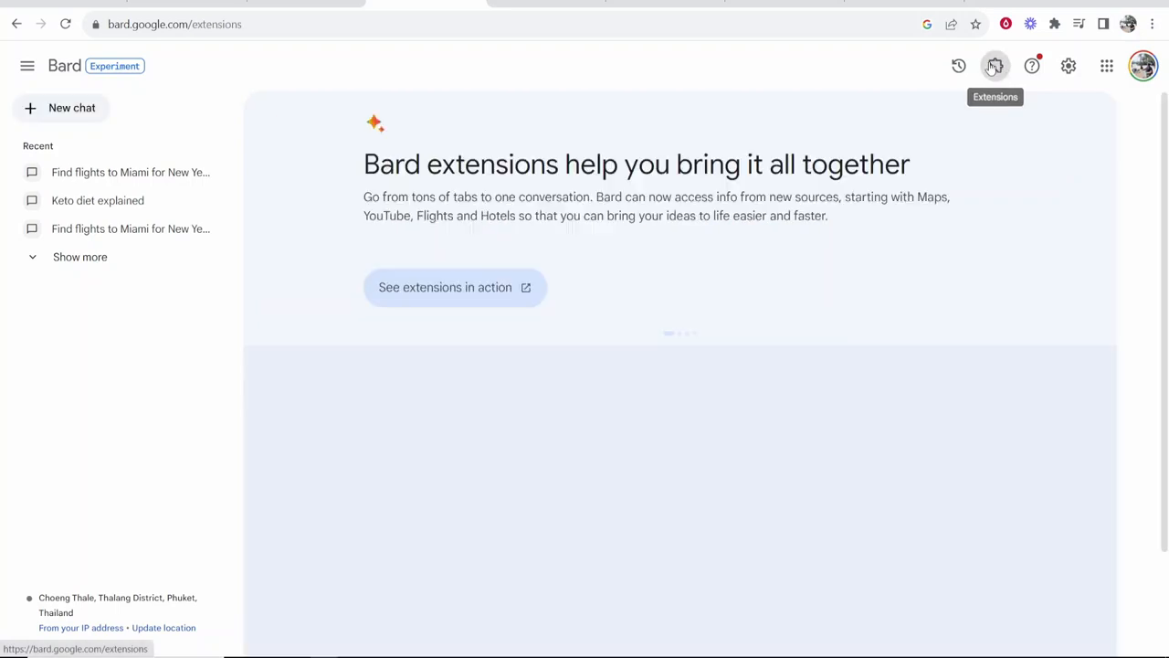
pyautogui.scroll(-3)
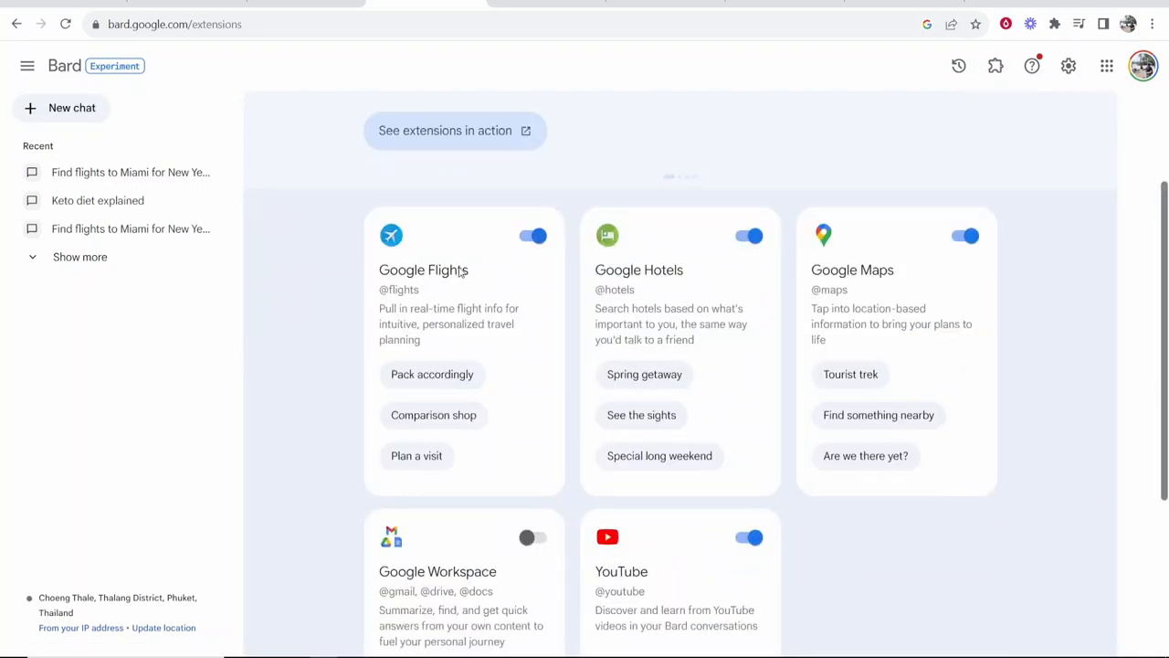
pyautogui.moveTo(592, 274)
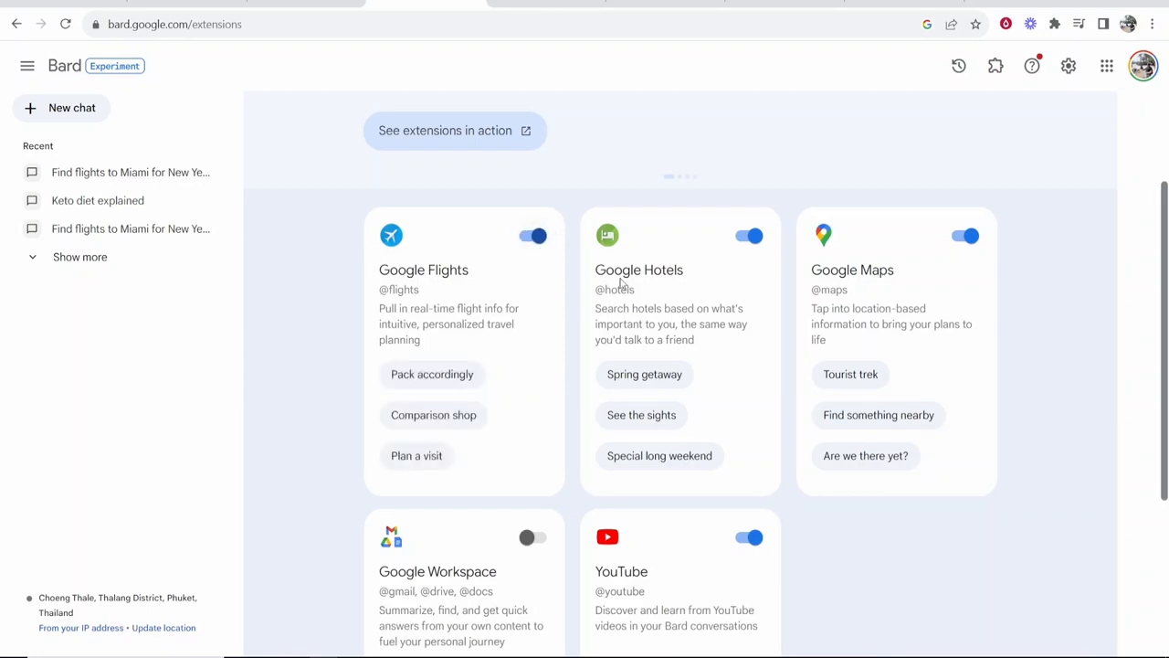
pyautogui.moveTo(612, 218)
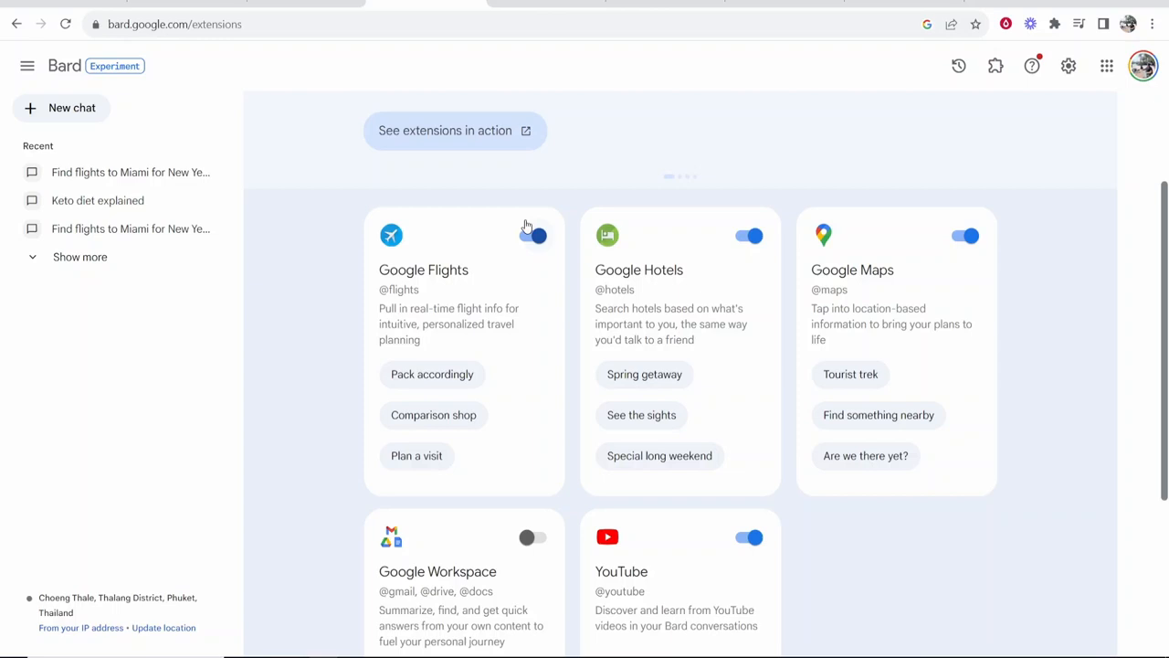
pyautogui.scroll(3)
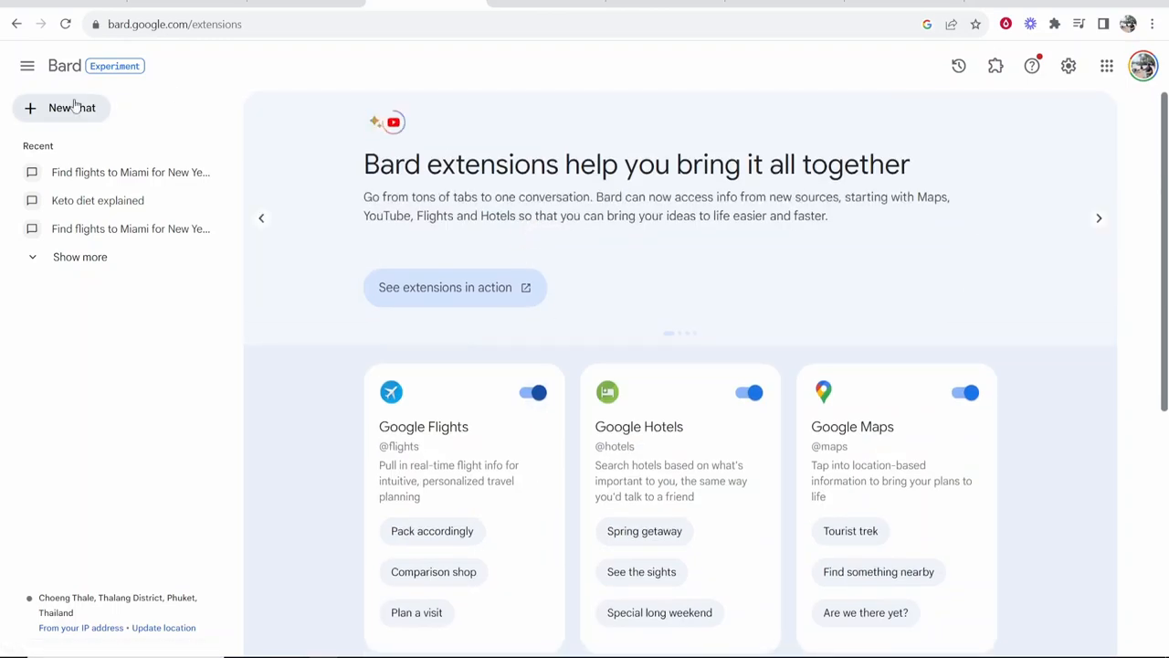
pyautogui.click(71, 107)
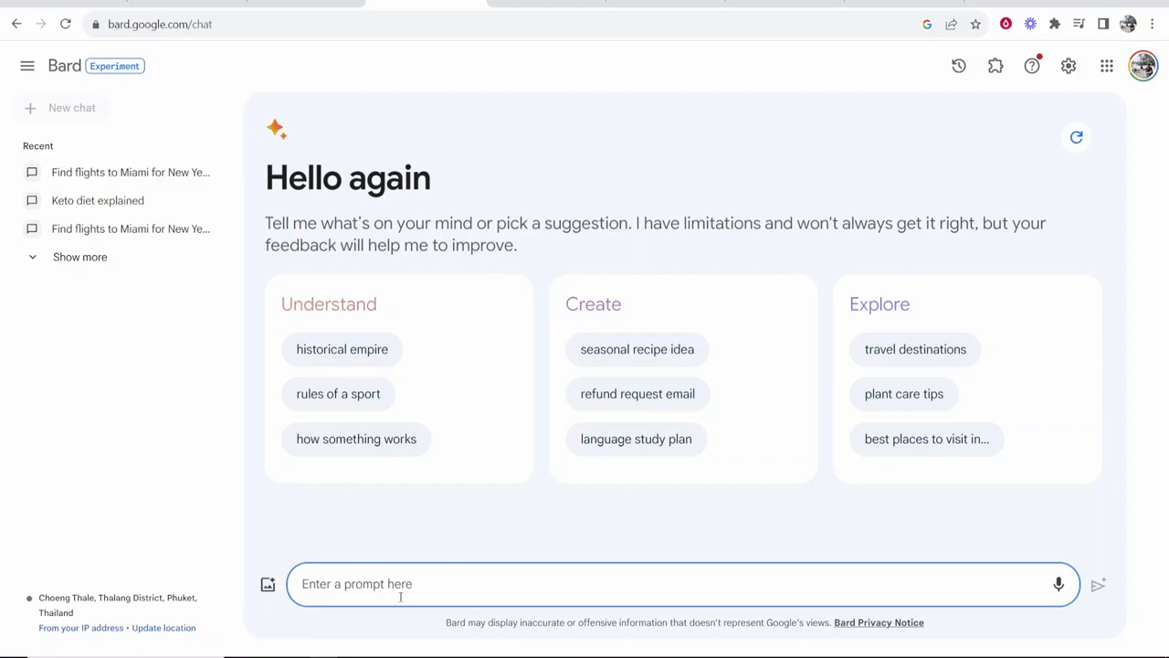
pyautogui.moveTo(996, 66)
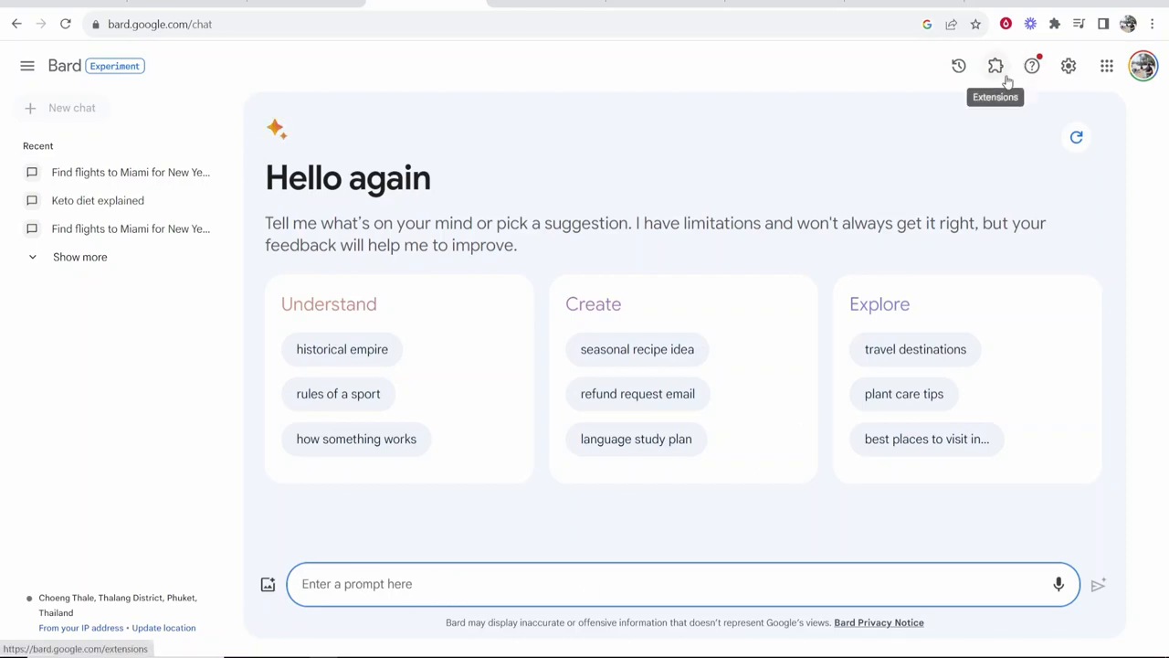
# Reopen the extensions page and scroll back down to the extension cards.
pyautogui.click(994, 66)
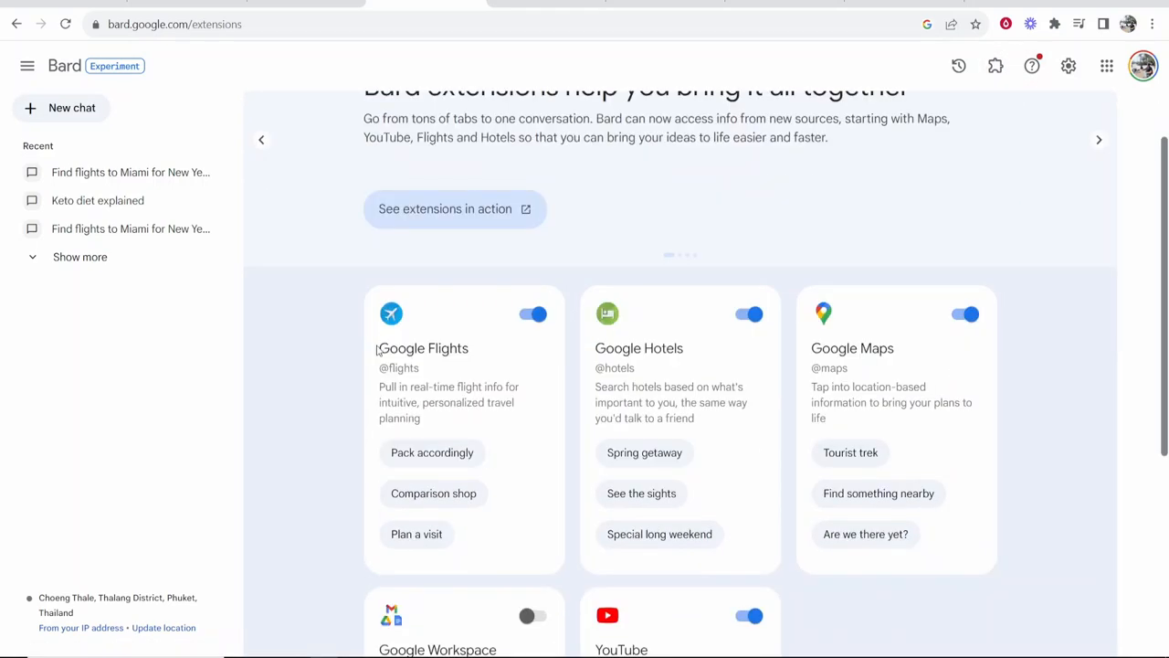
pyautogui.scroll(-3)
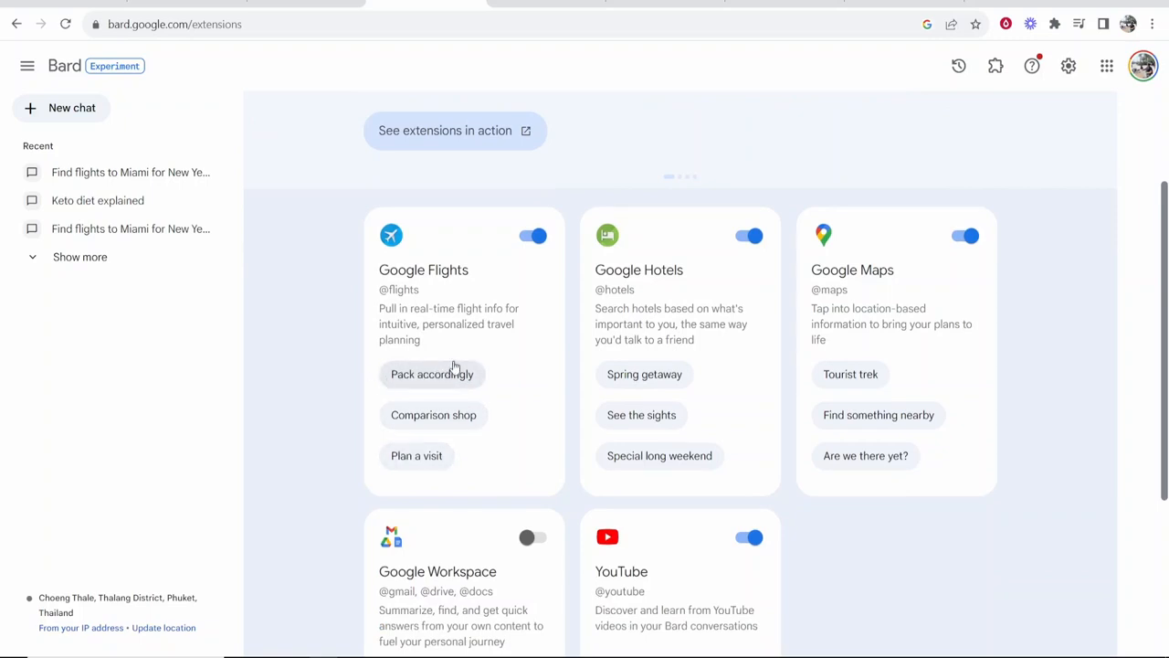
pyautogui.moveTo(417, 405)
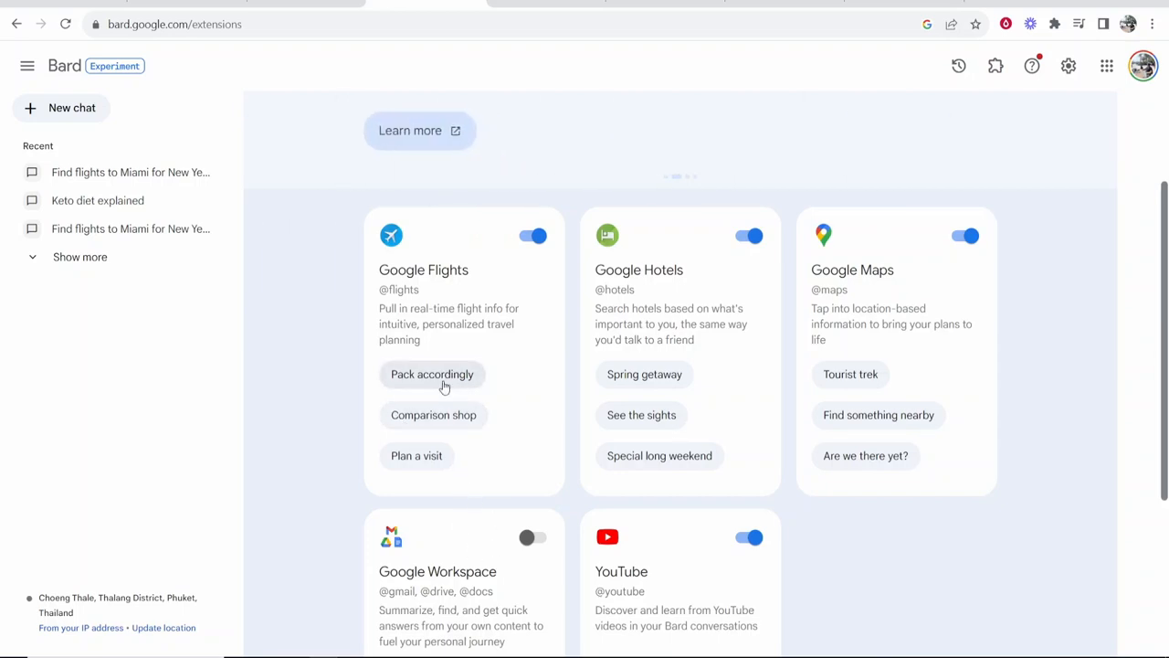
pyautogui.moveTo(421, 388)
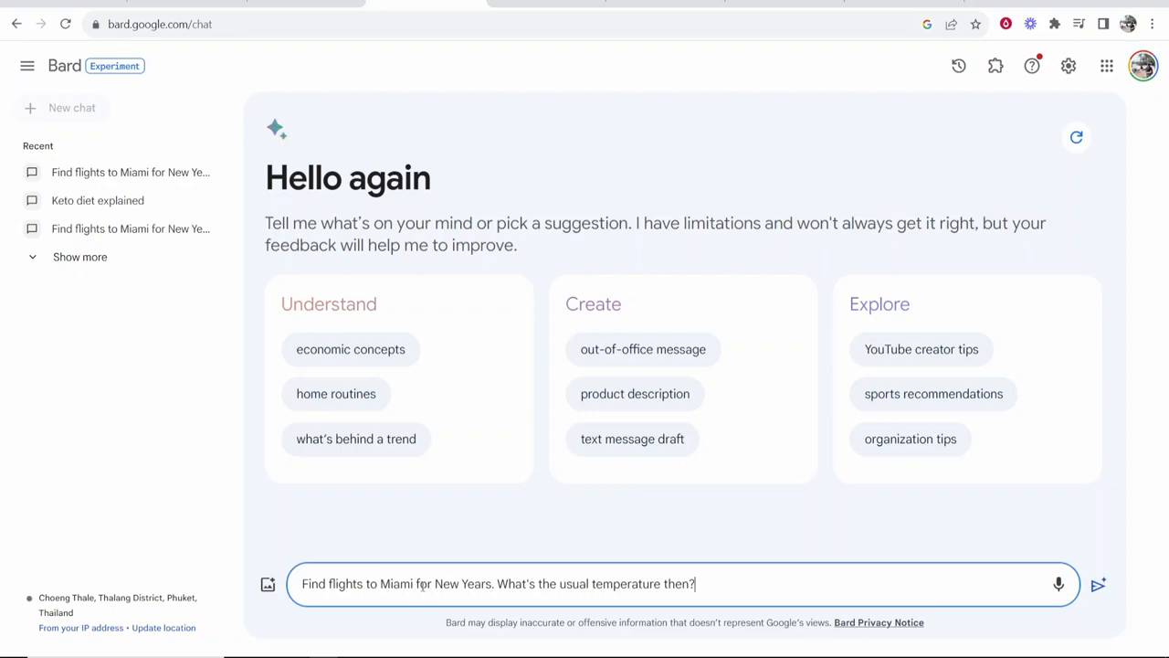
# Extend the prompt with 'from london' and begin the packing question 'what do i'.
pyautogui.write('from london')
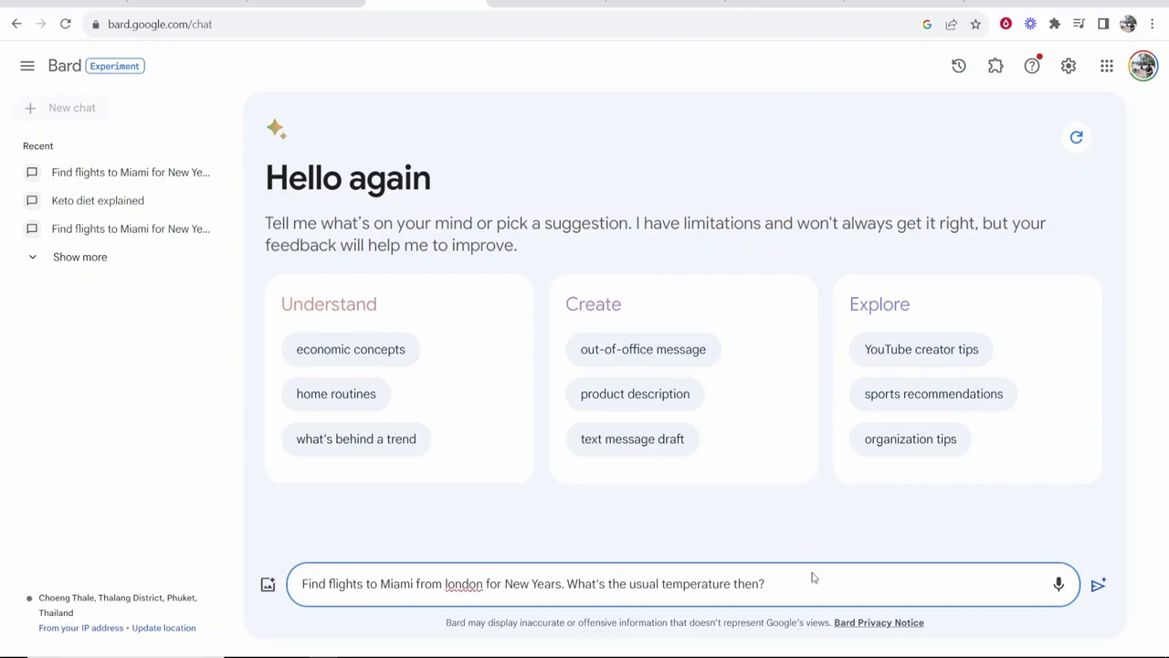
pyautogui.write('what do i')
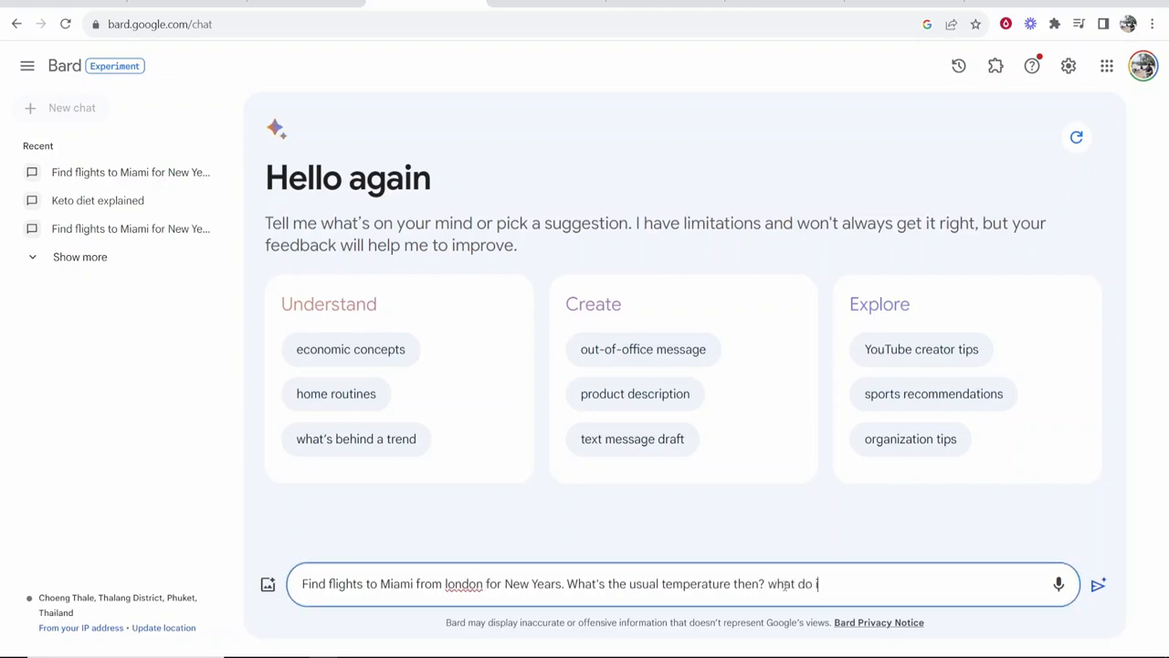
pyautogui.click(1098, 585)
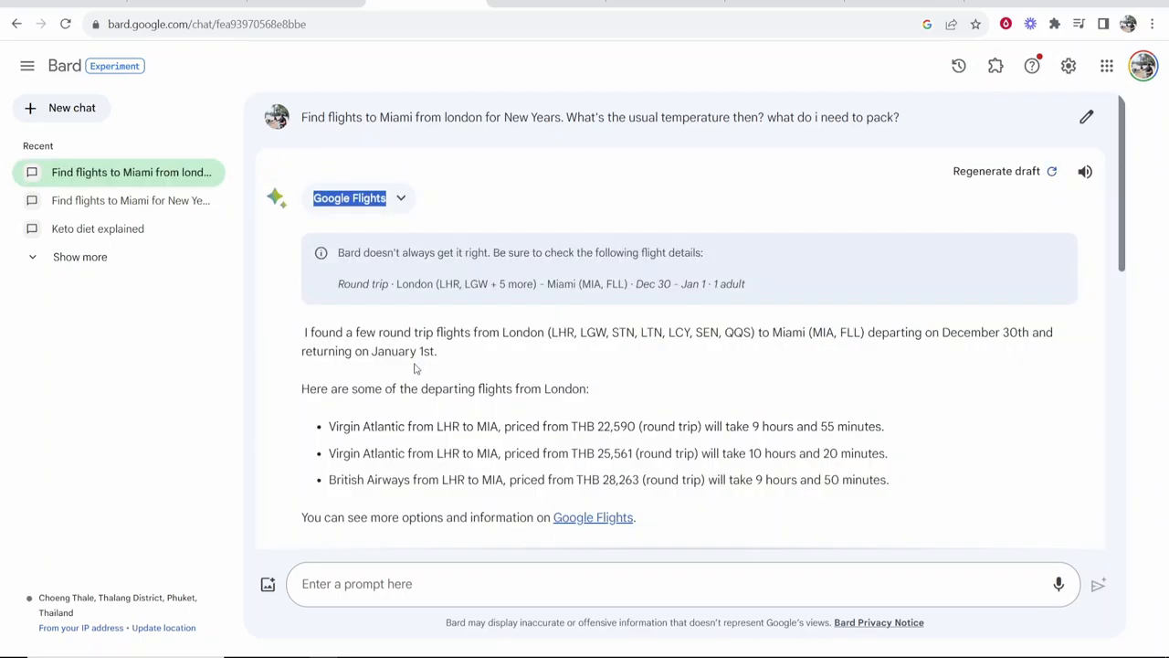
# Highlight the first Virgin Atlantic flight line and its THB 22,590 price in Bard's reply.
pyautogui.moveTo(305, 333); pyautogui.dragTo(500, 332)
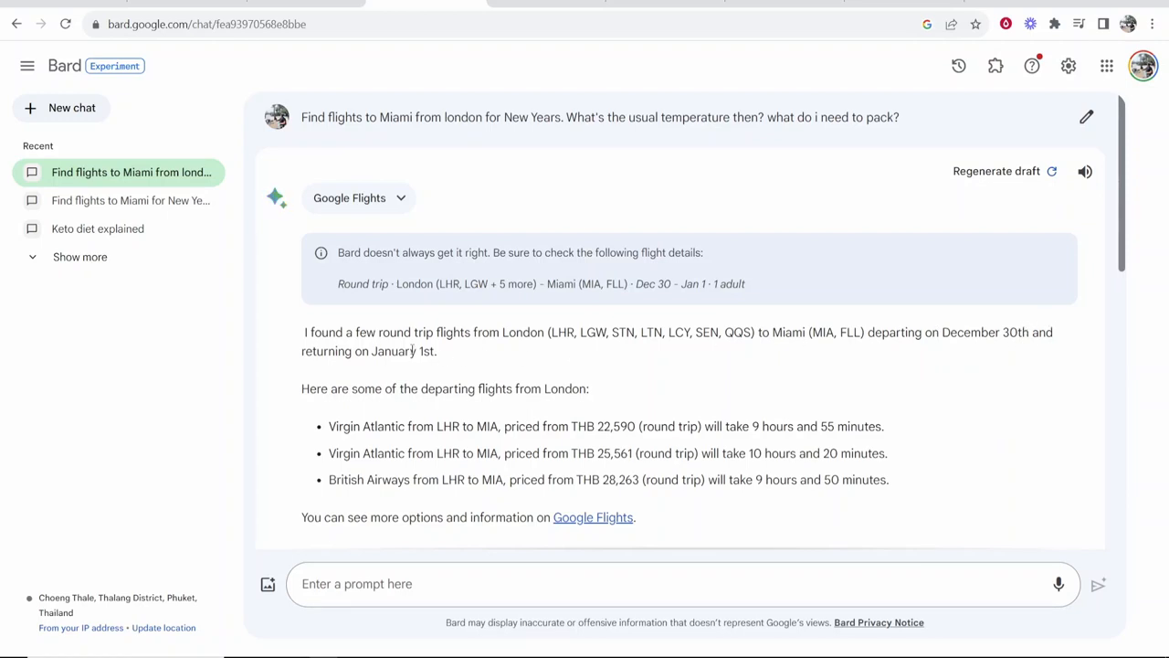
pyautogui.scroll(-3)
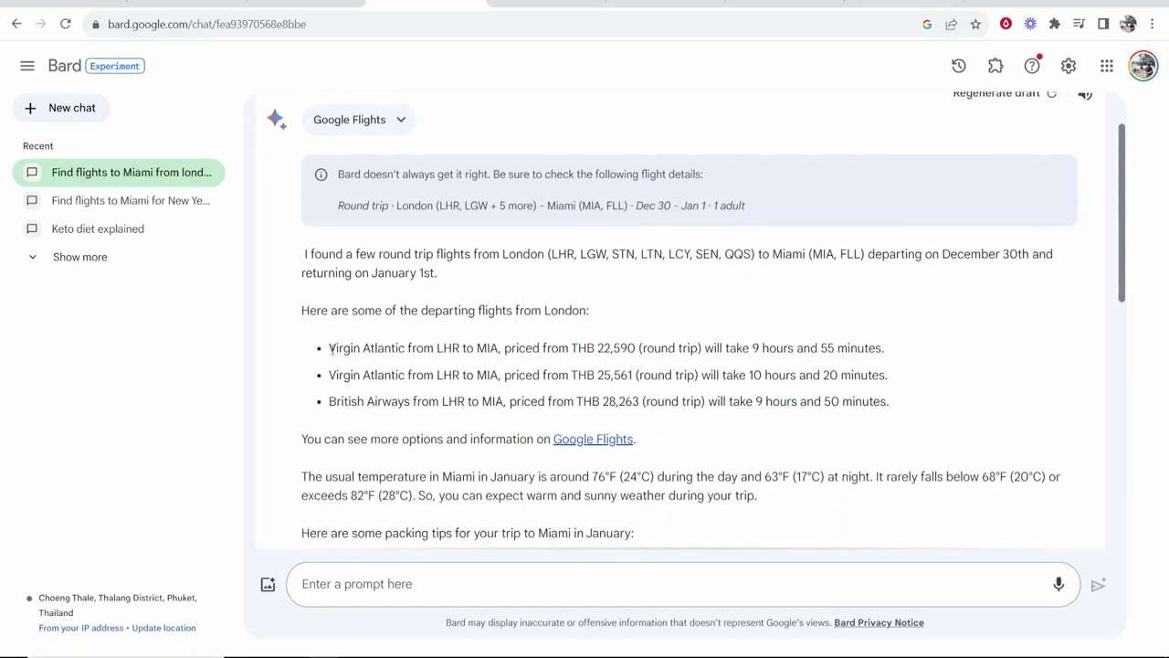
pyautogui.tripleClick(606, 347)
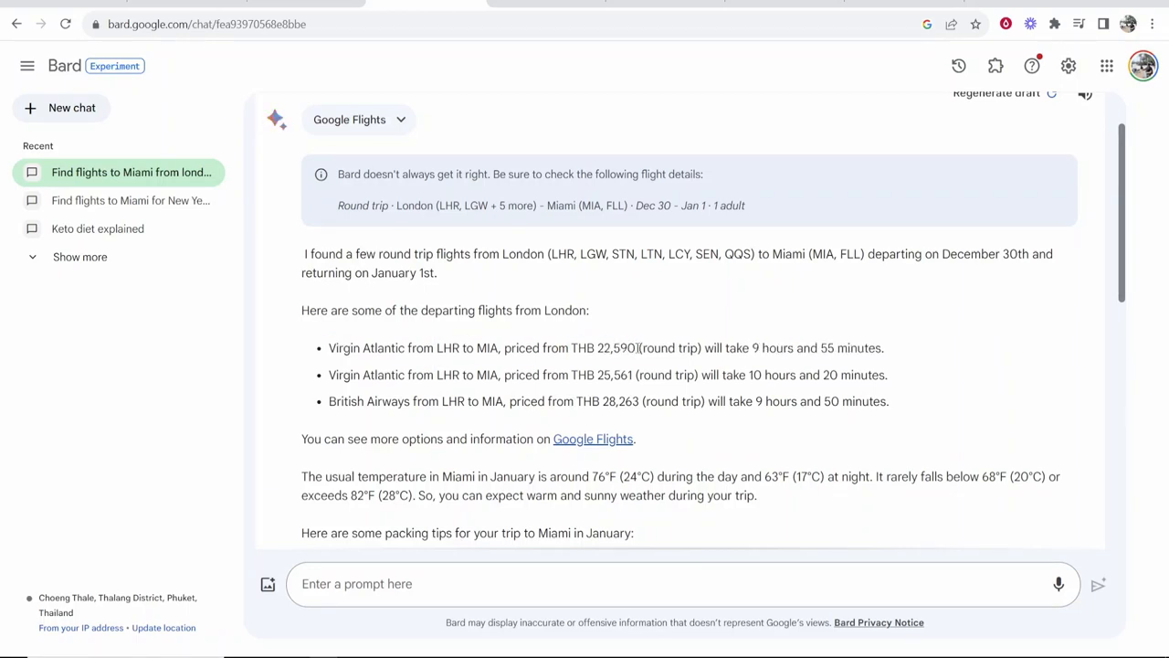
pyautogui.doubleClick(603, 347)
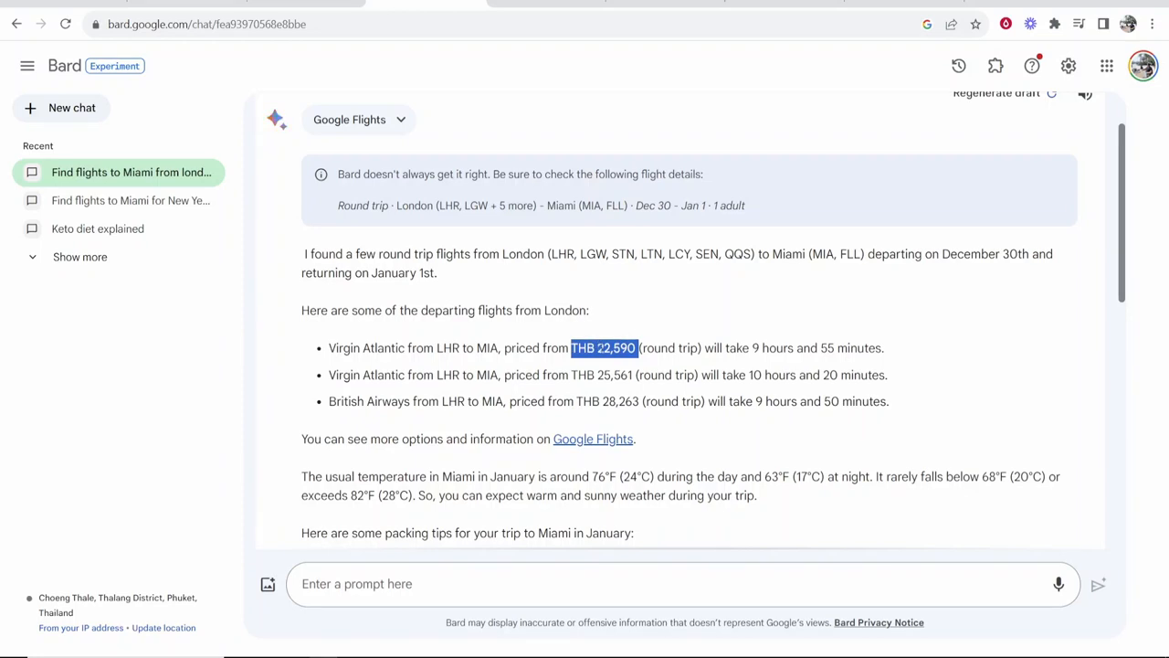
pyautogui.scroll(-3)
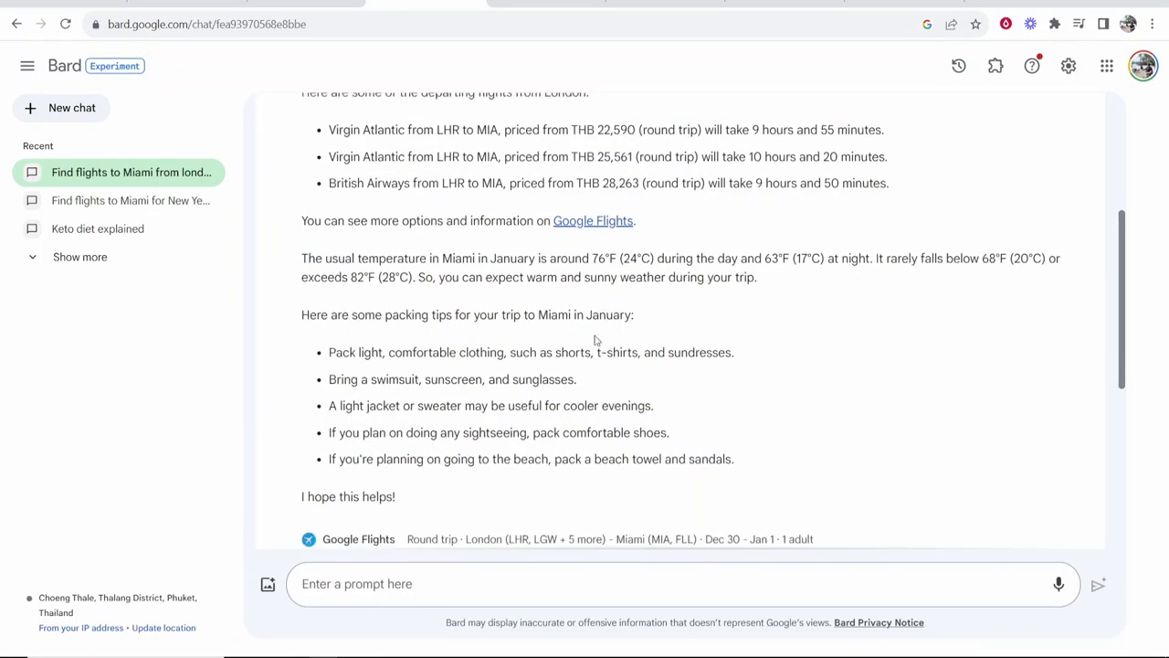
pyautogui.scroll(-3)
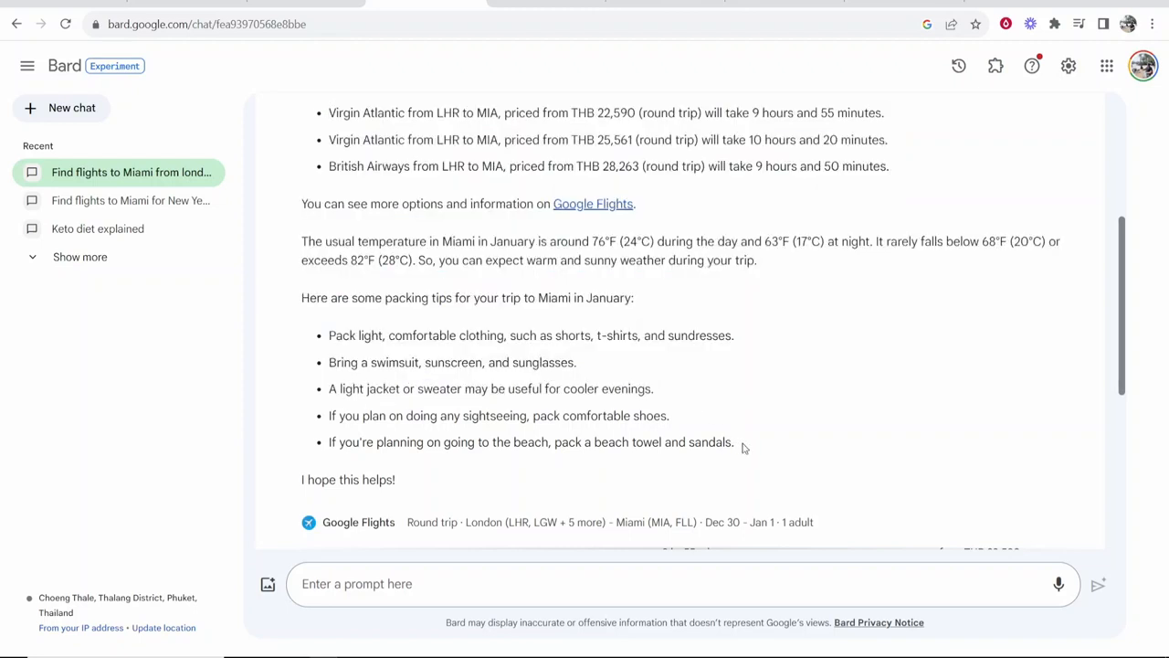
pyautogui.moveTo(754, 440)
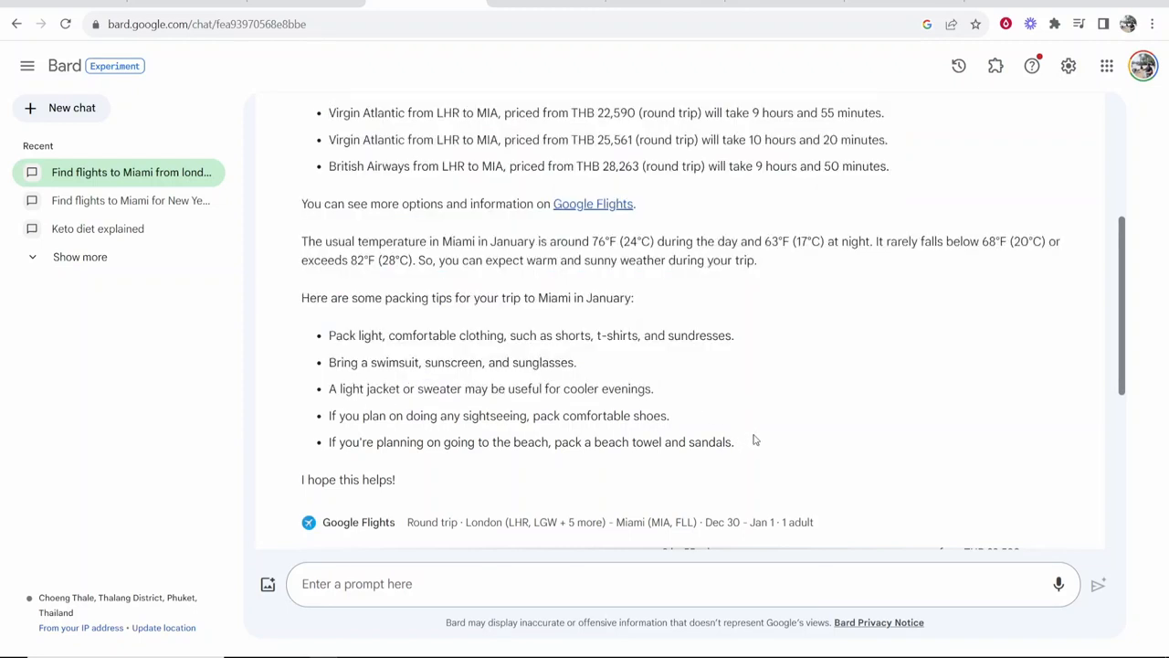
pyautogui.scroll(3)
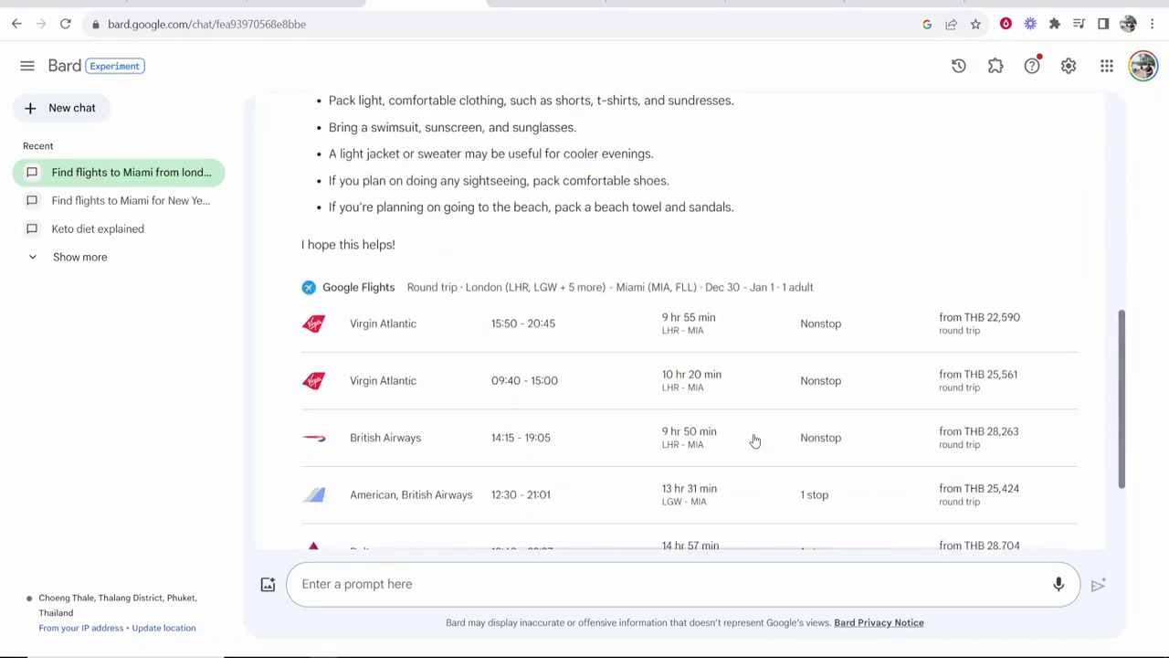
pyautogui.scroll(-3)
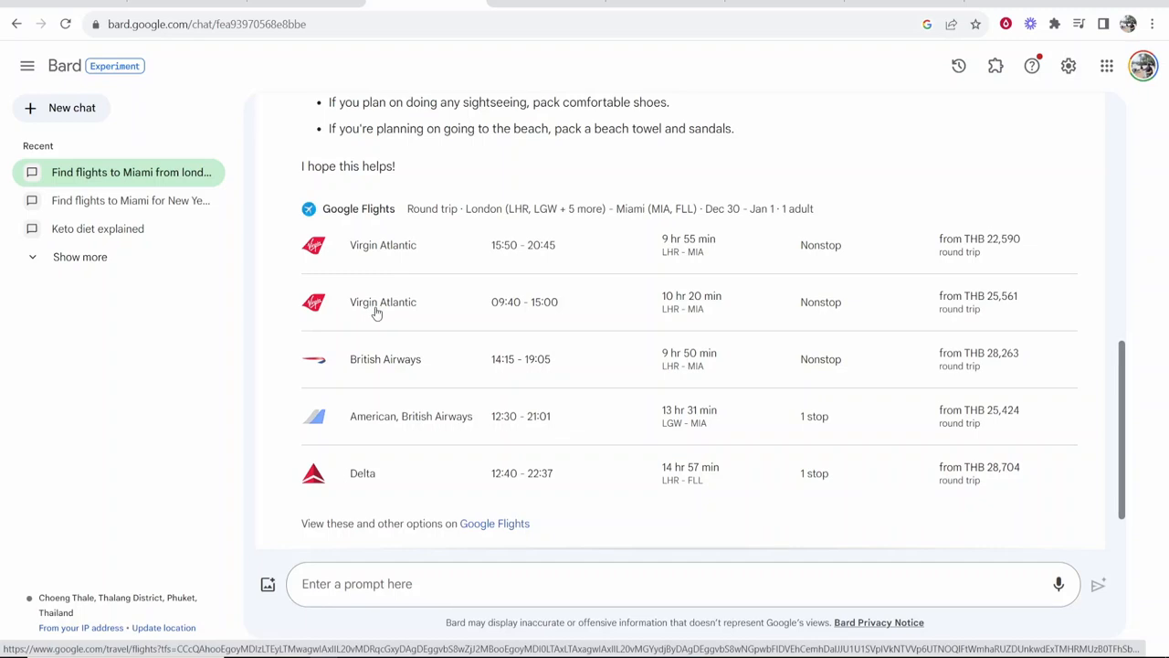
pyautogui.moveTo(453, 332)
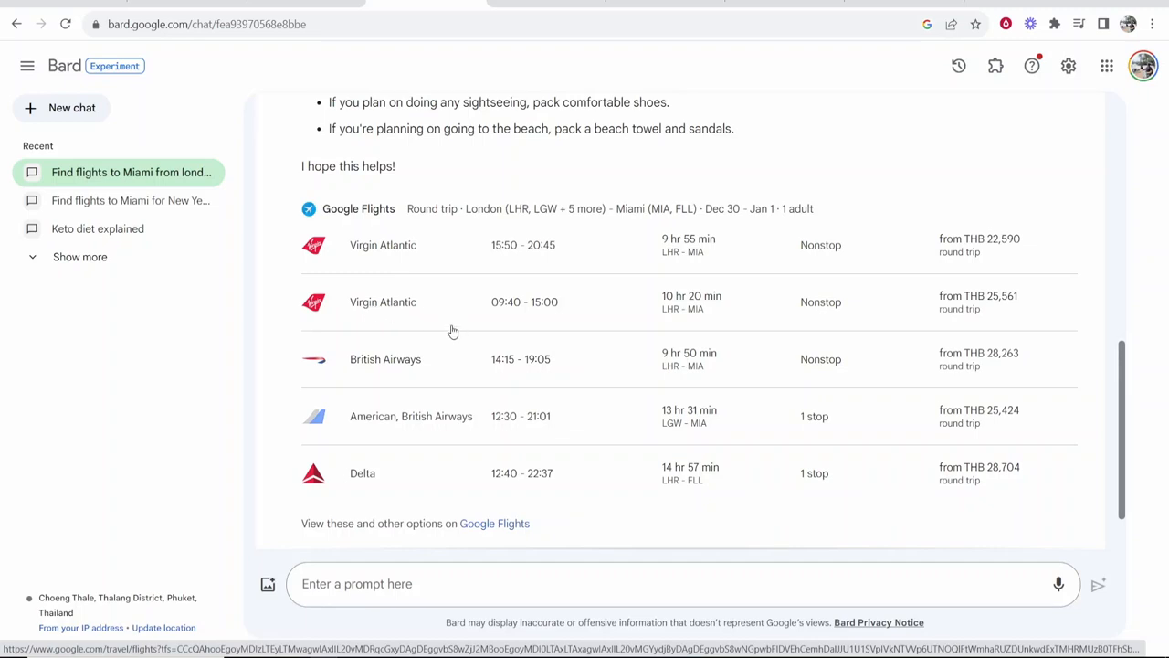
pyautogui.scroll(-3)
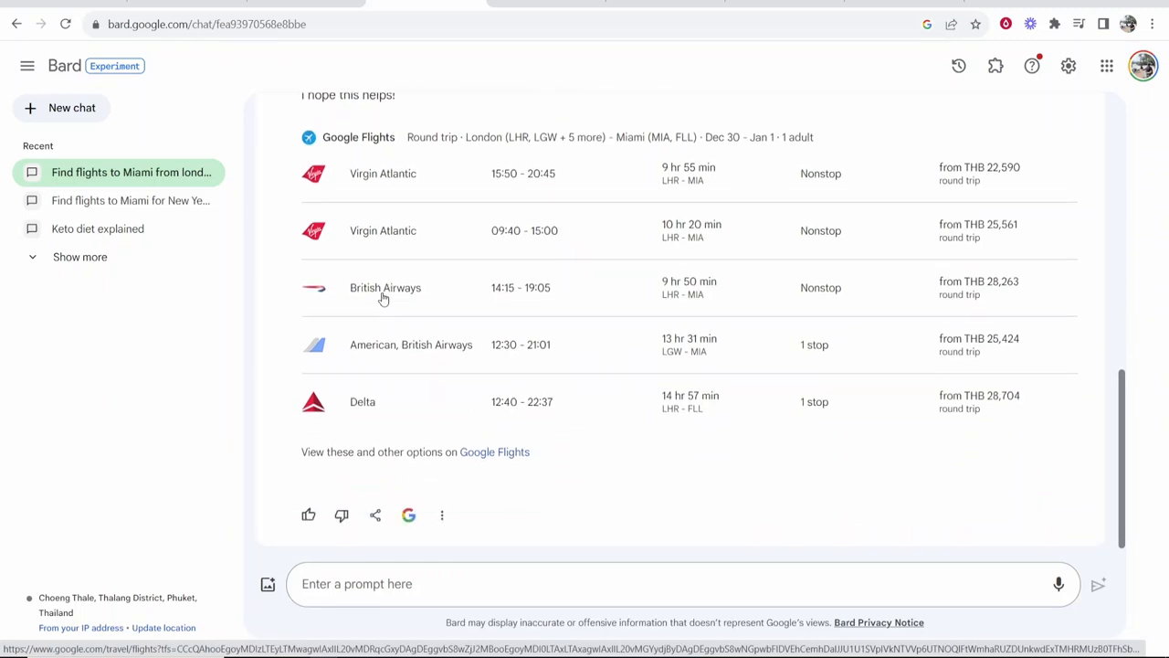